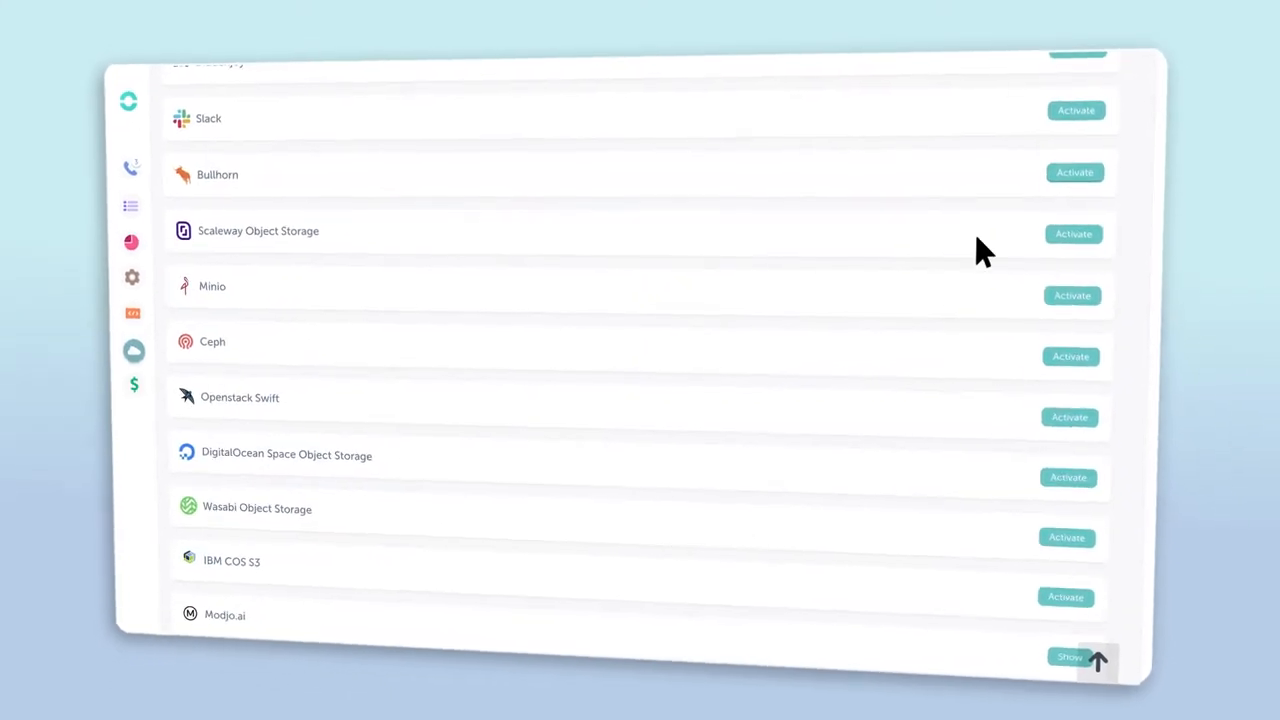
Activate the Bullhorn integration from Ringover's integrations list.
click(1068, 172)
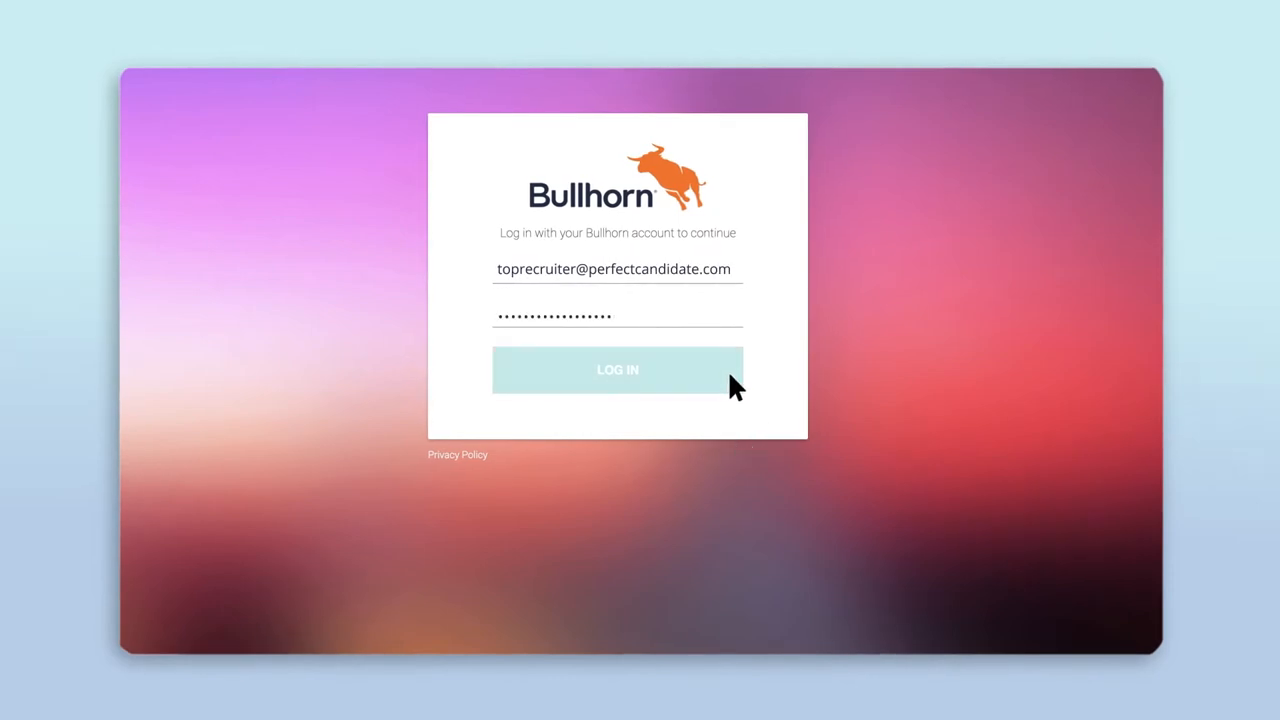
Log in to Bullhorn with the prefilled account credentials.
click(616, 370)
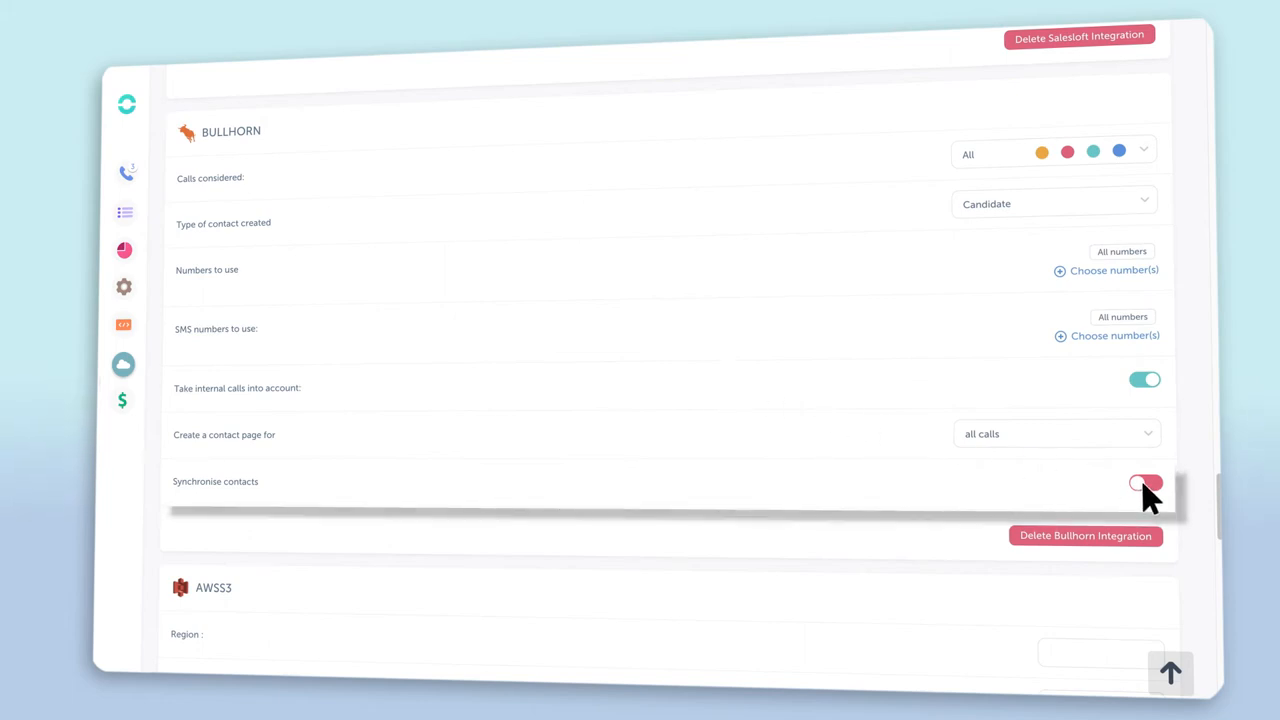
Enable the Synchronize contacts toggle in the Bullhorn integration settings.
click(1144, 484)
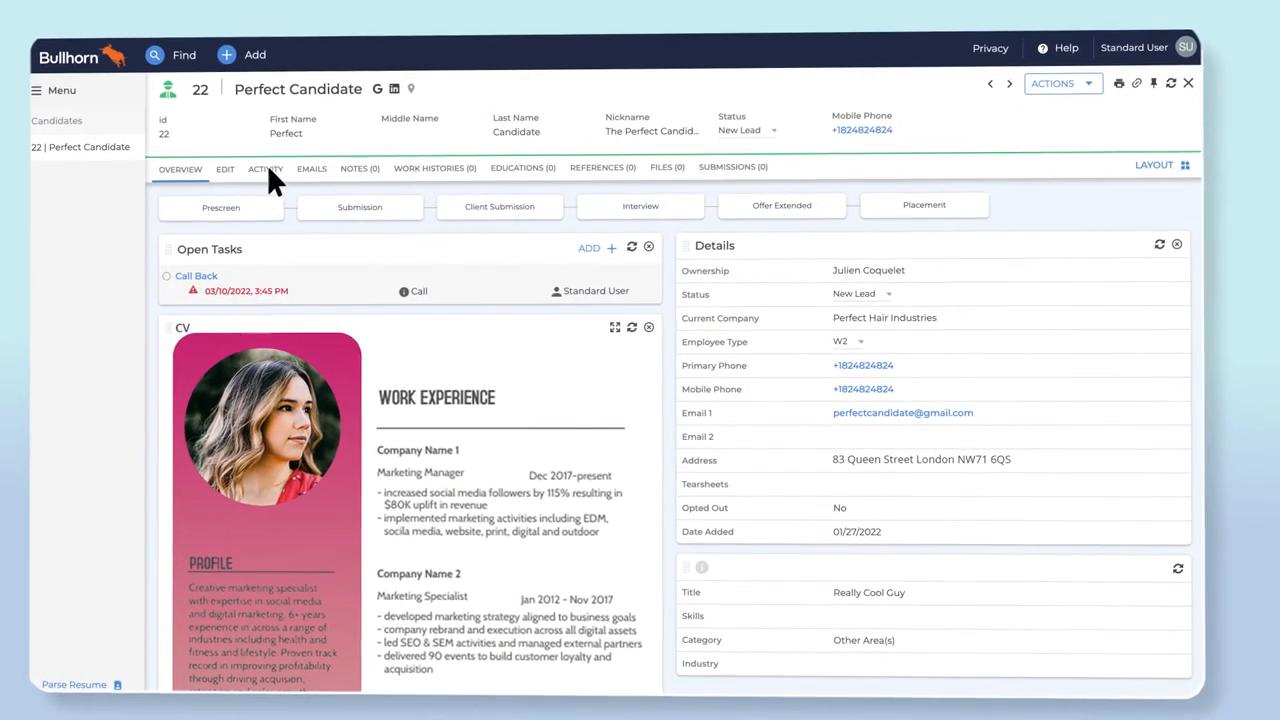
Show the candidate's Activity history listing inbound and outbound Ringover calls.
click(264, 168)
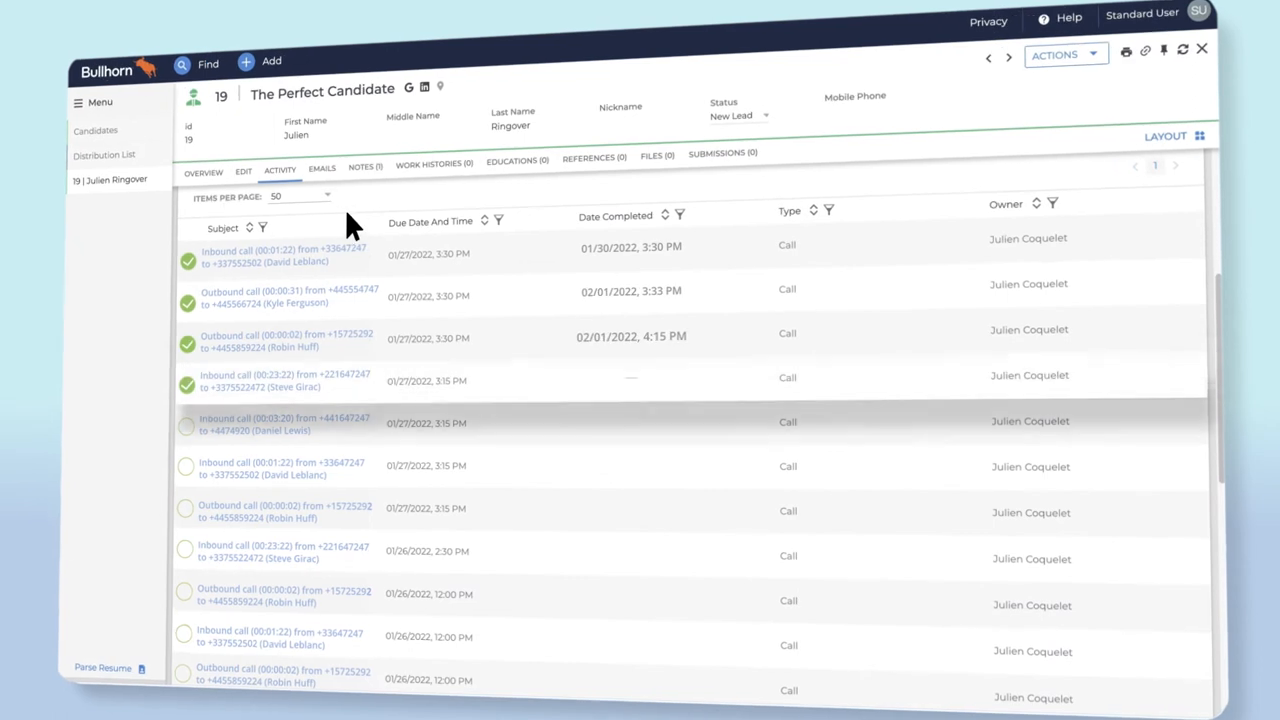